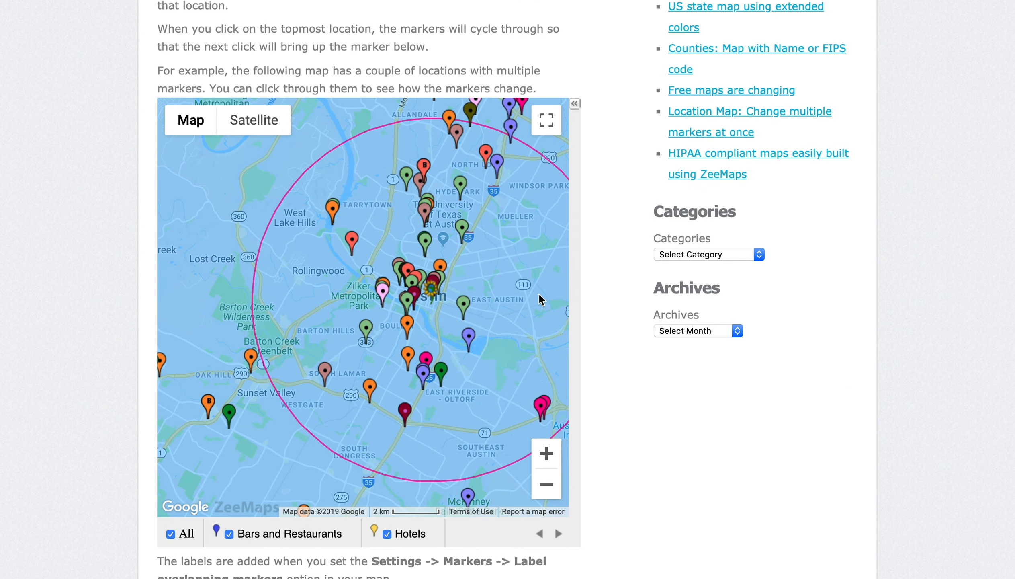
mouse_move(206, 409)
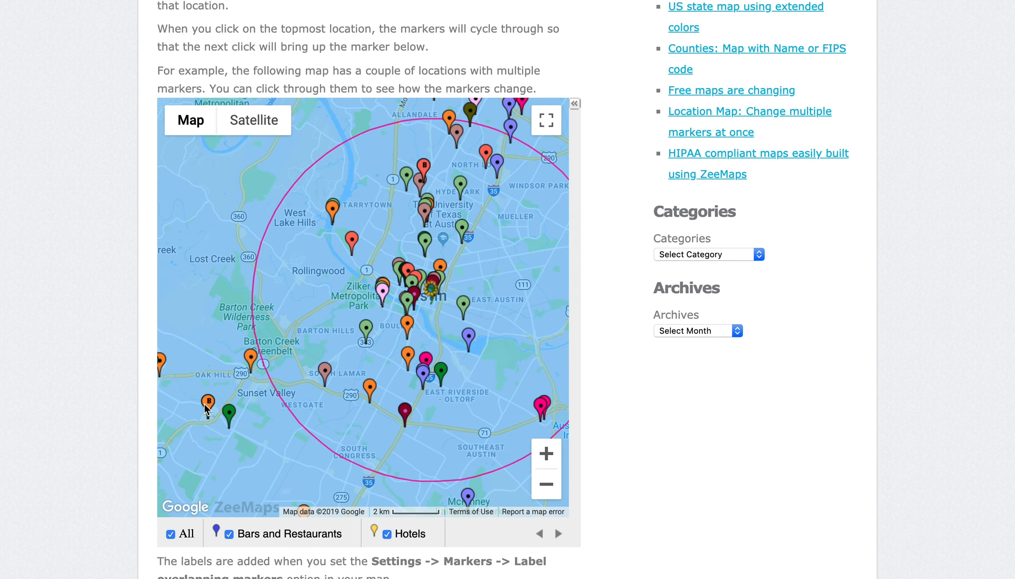
mouse_move(206, 406)
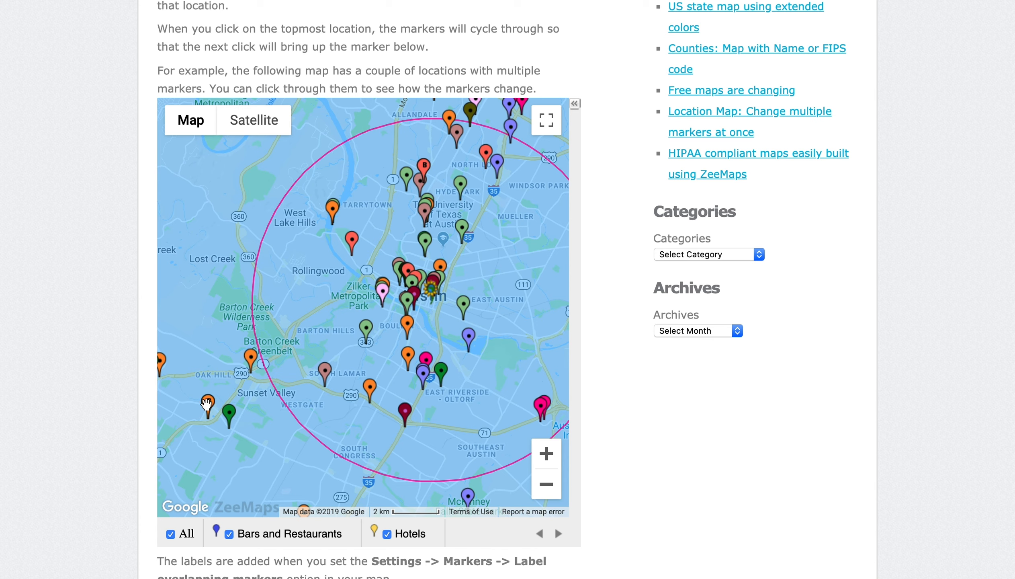
mouse_move(424, 175)
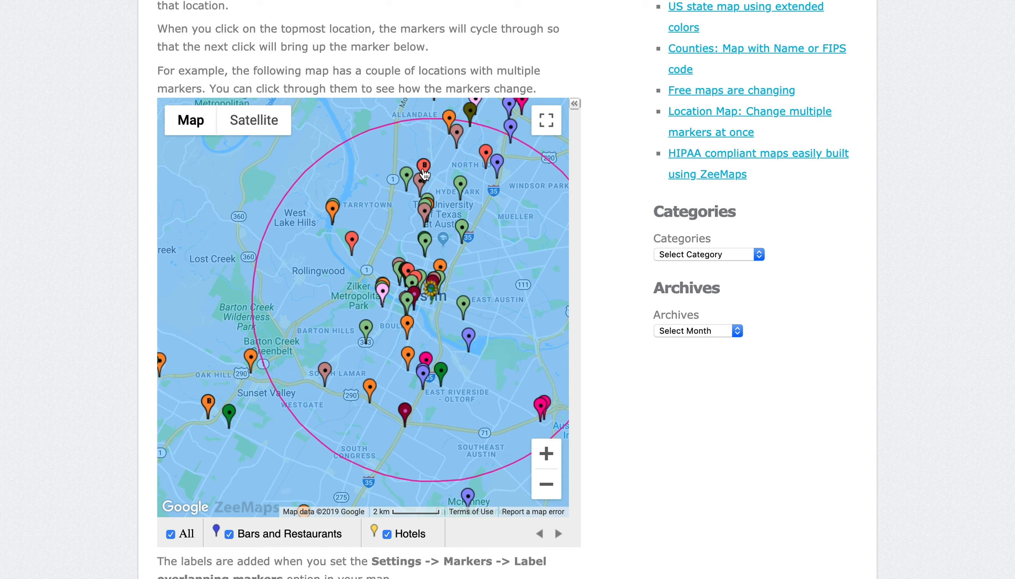
mouse_move(424, 174)
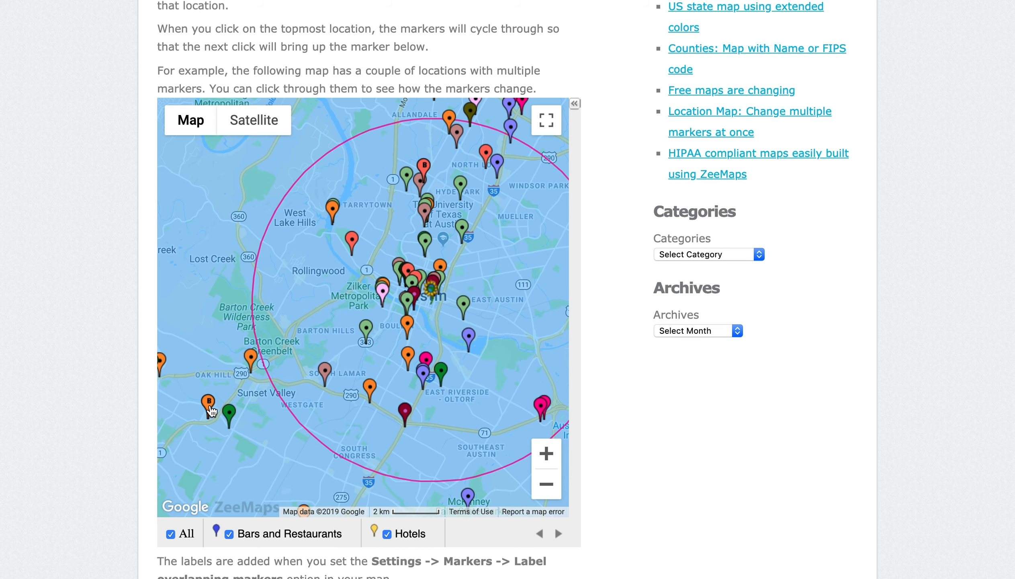
Open and close the Chuy's Restaurant details for stacked markers B then A, returning B to top.
left_click(209, 402)
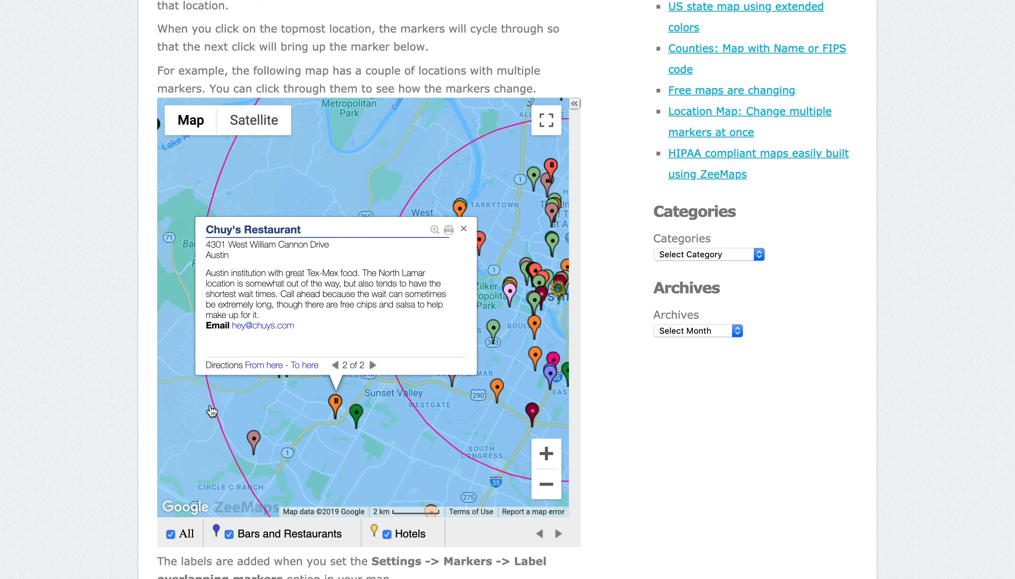
mouse_move(462, 234)
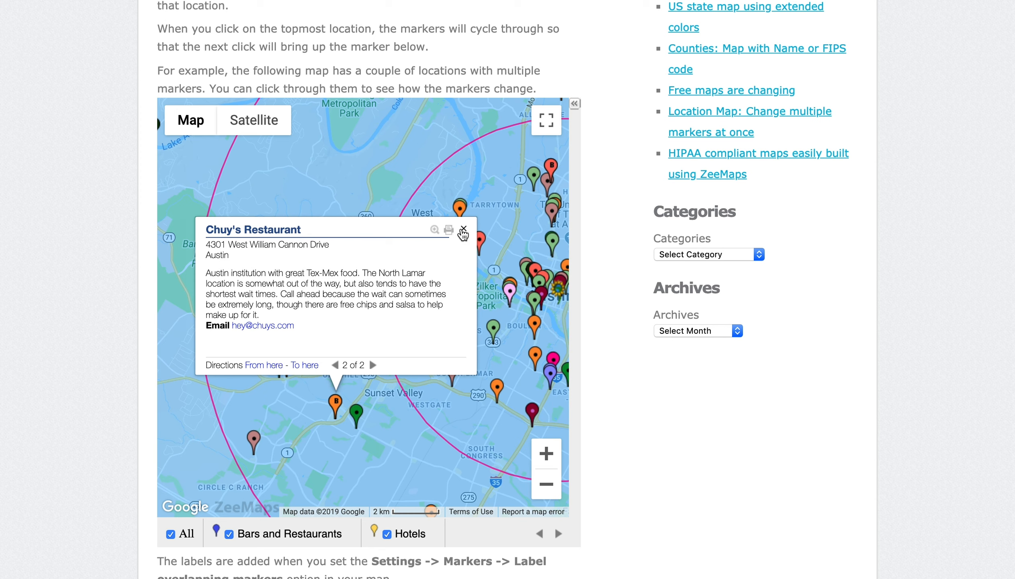
left_click(462, 229)
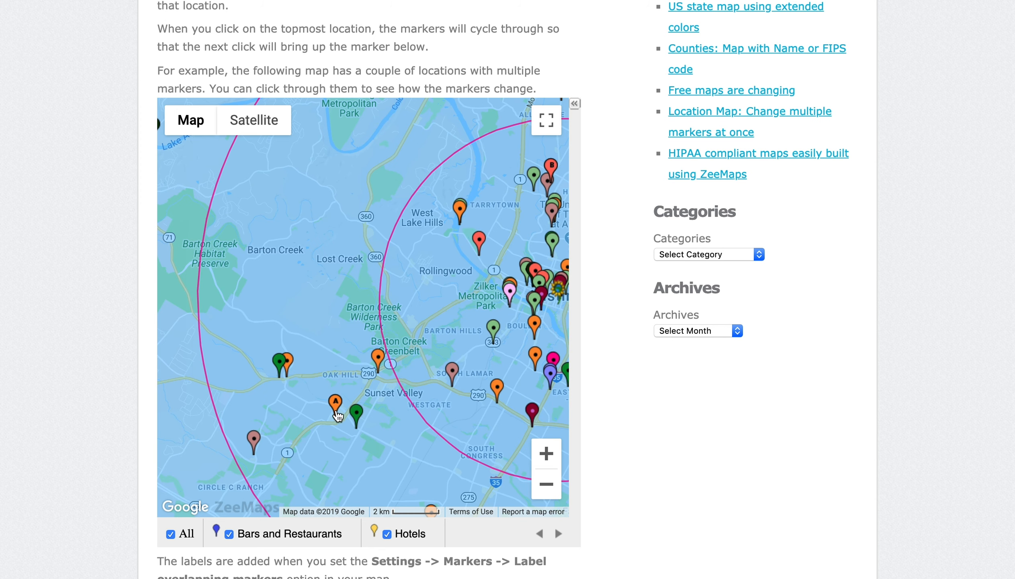
left_click(336, 400)
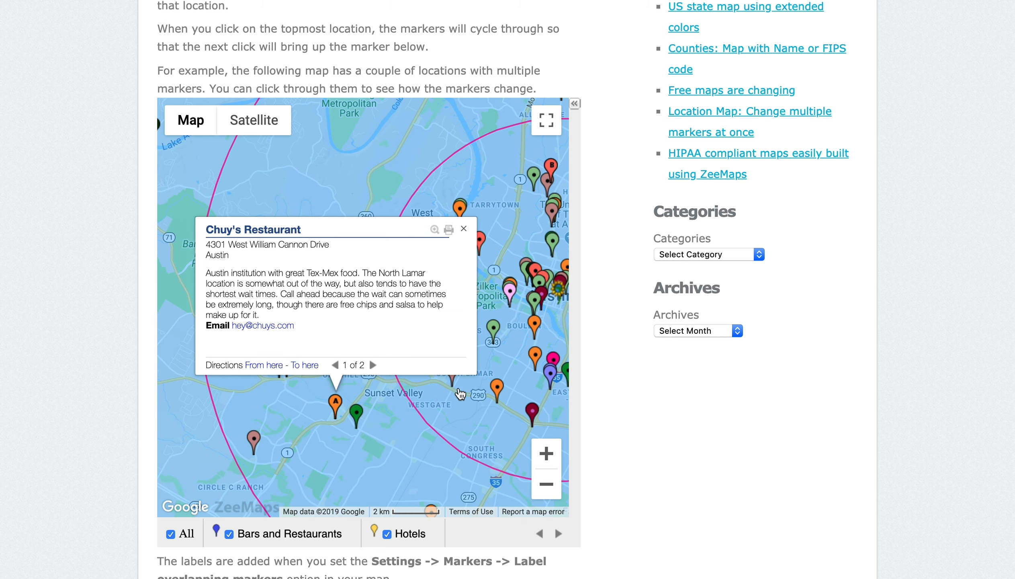
mouse_move(466, 231)
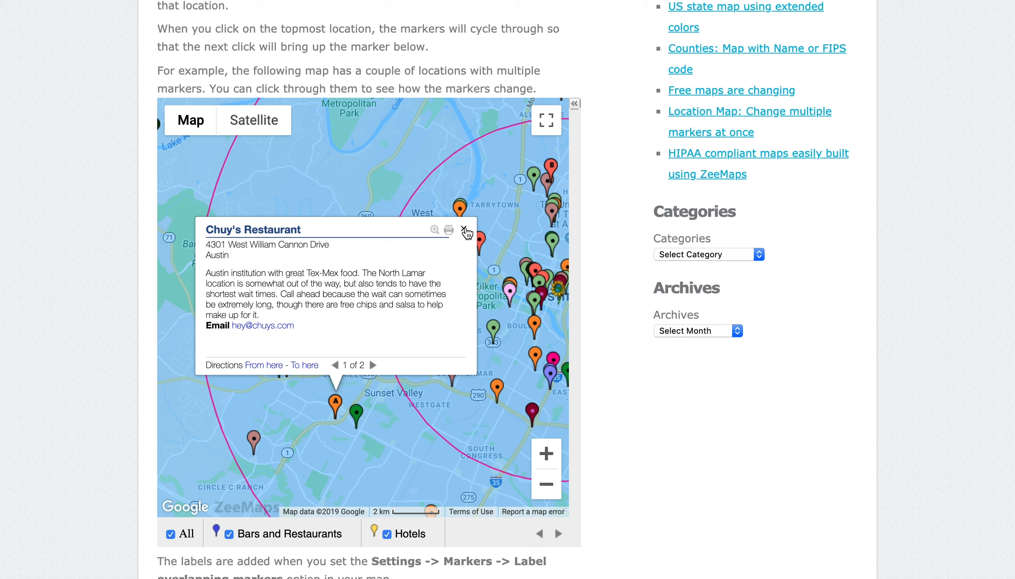
left_click(466, 230)
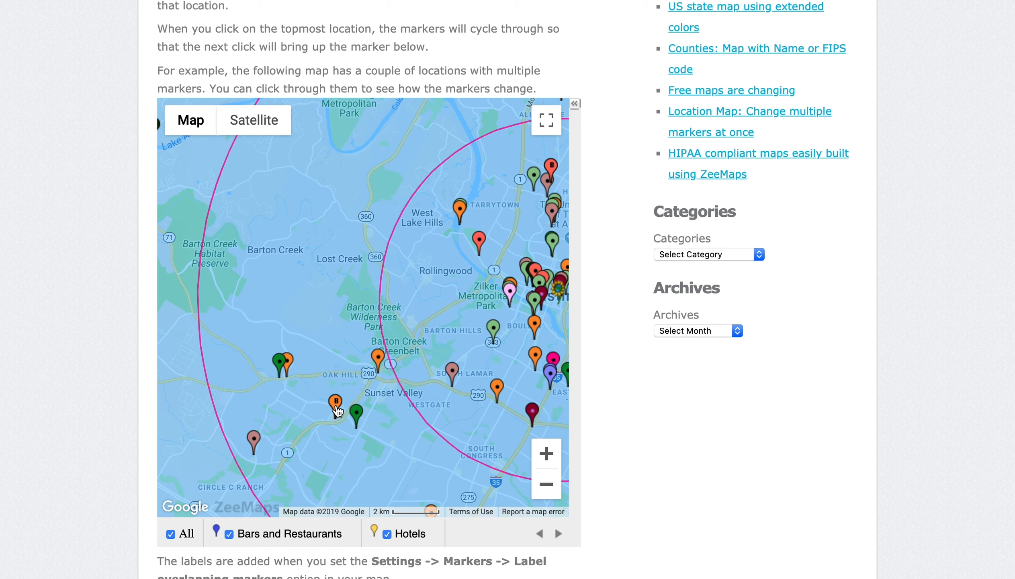
mouse_move(355, 411)
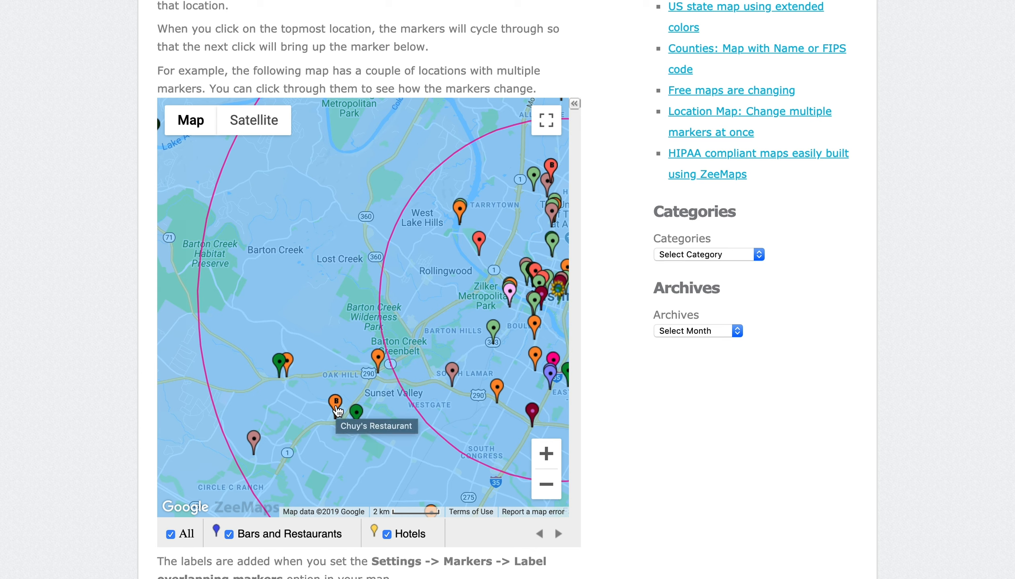